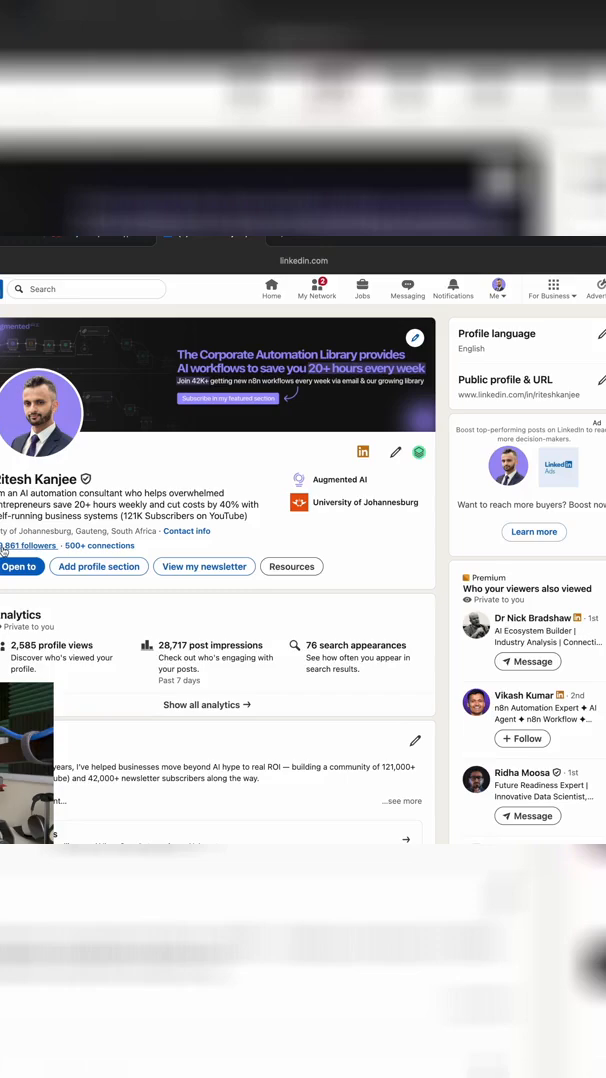
- Switch to the app.kajabi.com tab showing the nine-module Corporate Automation Library outline
{"action": "left_click", "coordinate": [90, 237]}
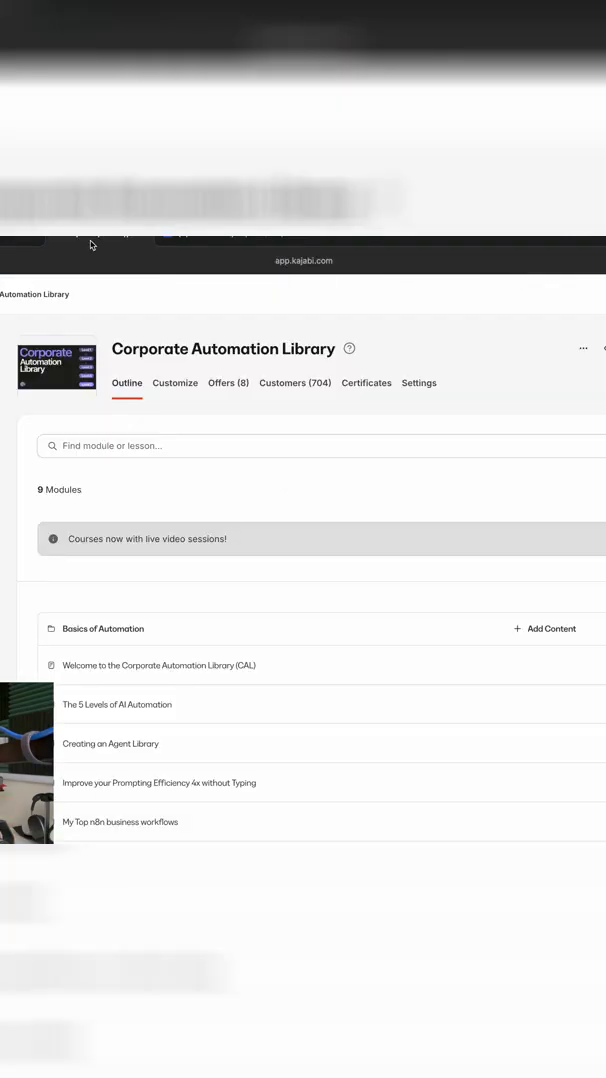